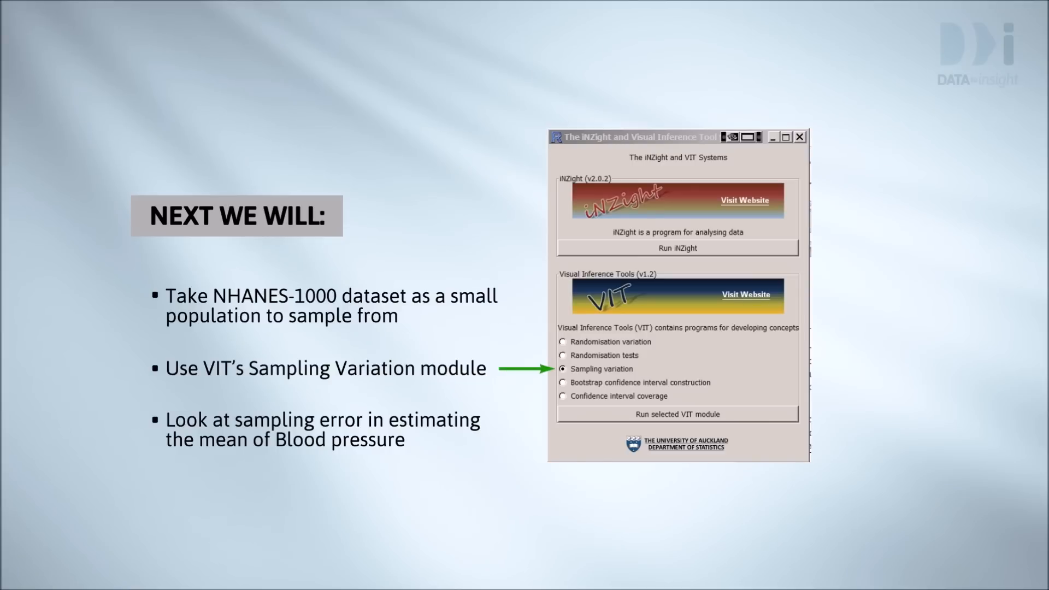
Step: Run the Sampling Variation module on NHANES-1000 BPSysAve with quantity mean and sample size 25
{"action": "left_click", "coordinate": [676, 413]}
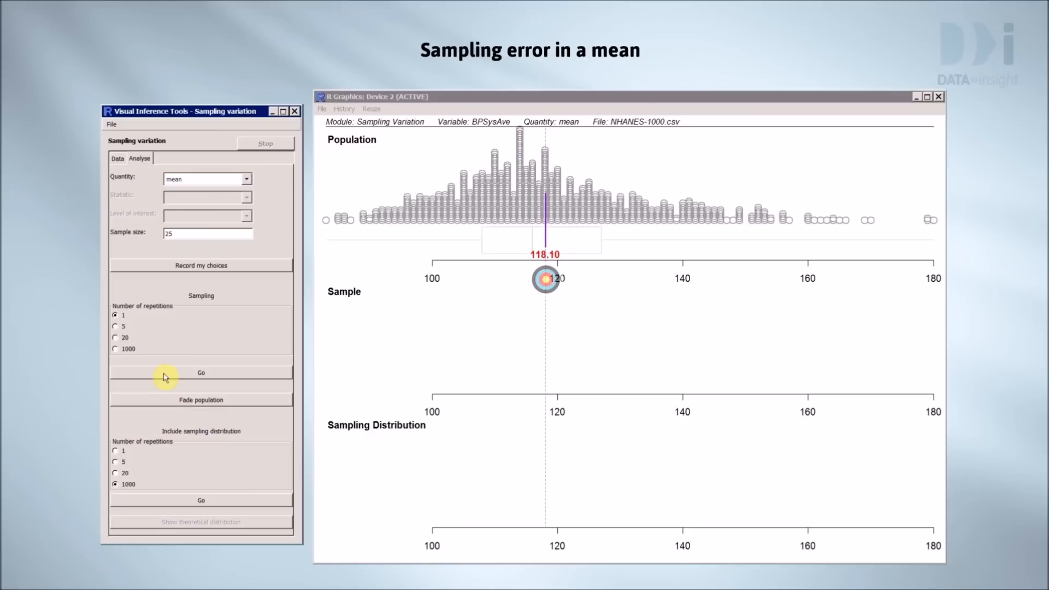
Step: Draw one random sample of 25 BPSysAve values, its mean landing near 120
{"action": "left_click", "coordinate": [202, 373]}
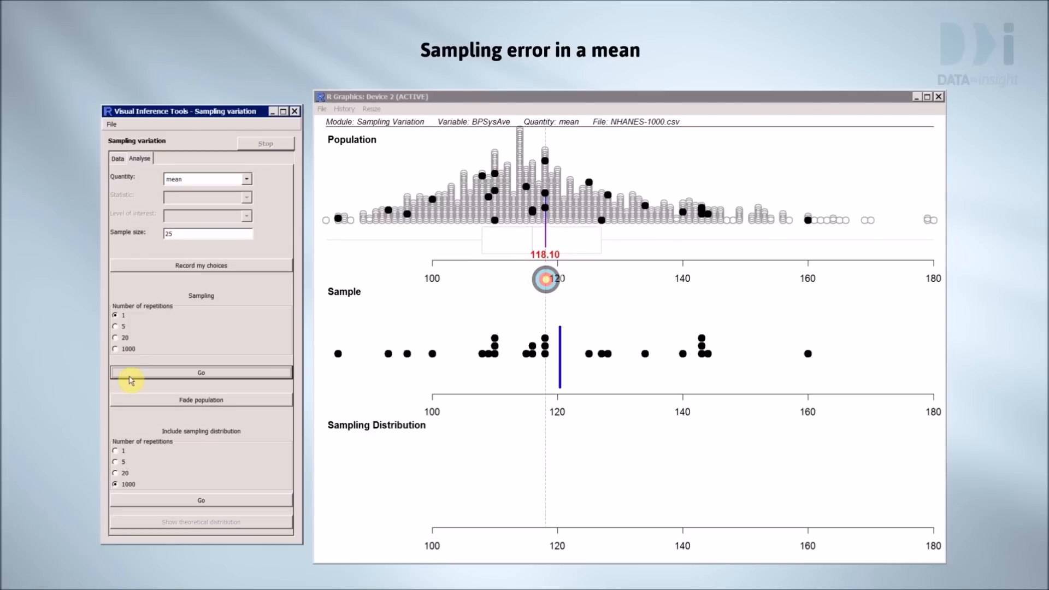
Step: Draw a second random sample of 25, its mean near 114 below the population mean
{"action": "left_click", "coordinate": [200, 373]}
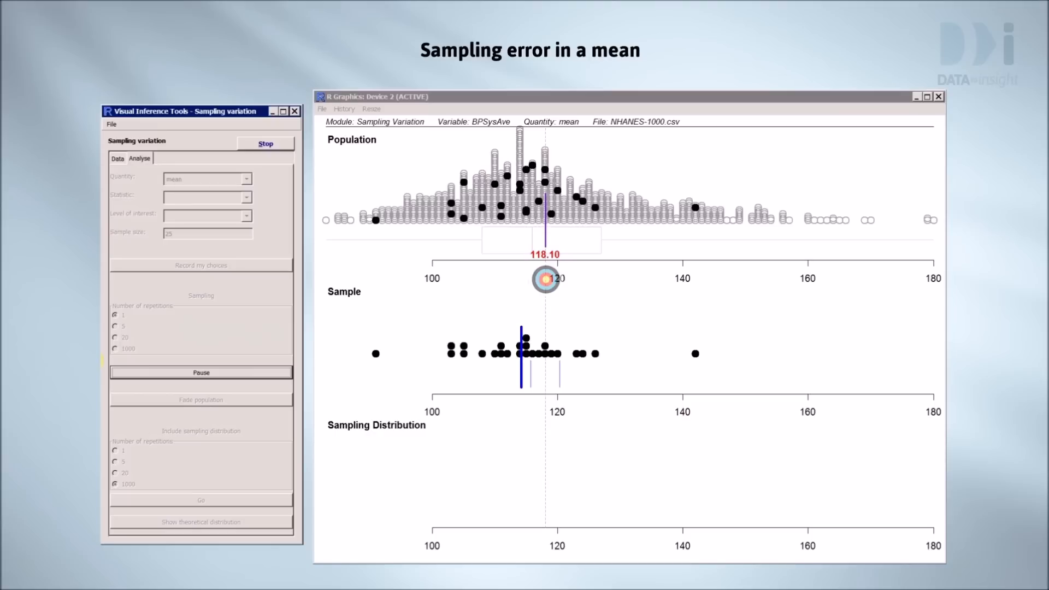
Step: Take five repeated samples of 25, marking each sample mean between roughly 115 and 124
{"action": "left_click", "coordinate": [201, 400]}
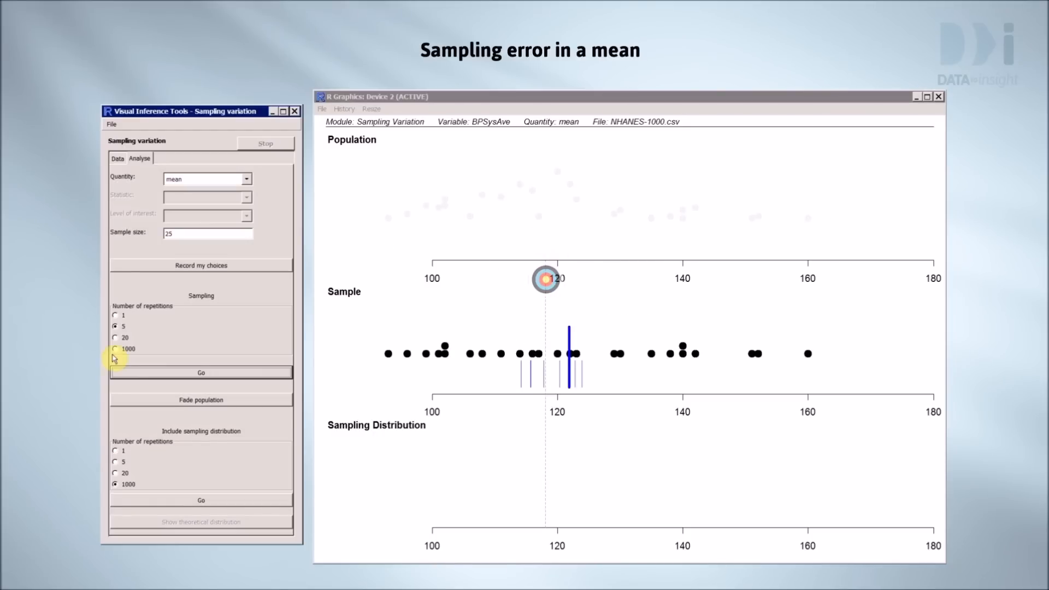
{"action": "left_click", "coordinate": [116, 349]}
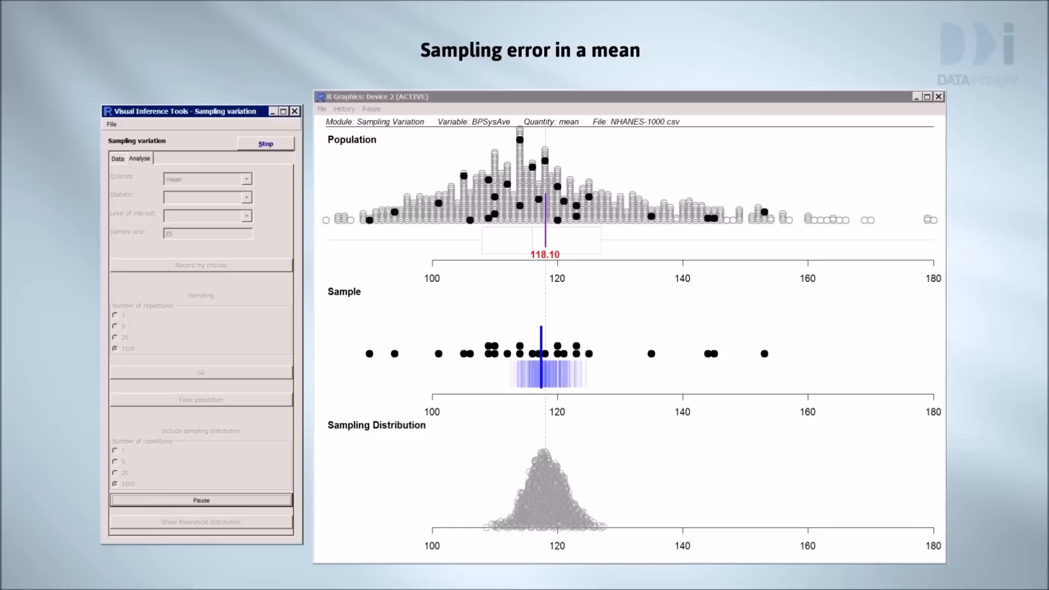
Step: Finish the 1000-repetition run, leaving a bell-shaped sampling distribution of means centred near 118
{"action": "left_click", "coordinate": [265, 144]}
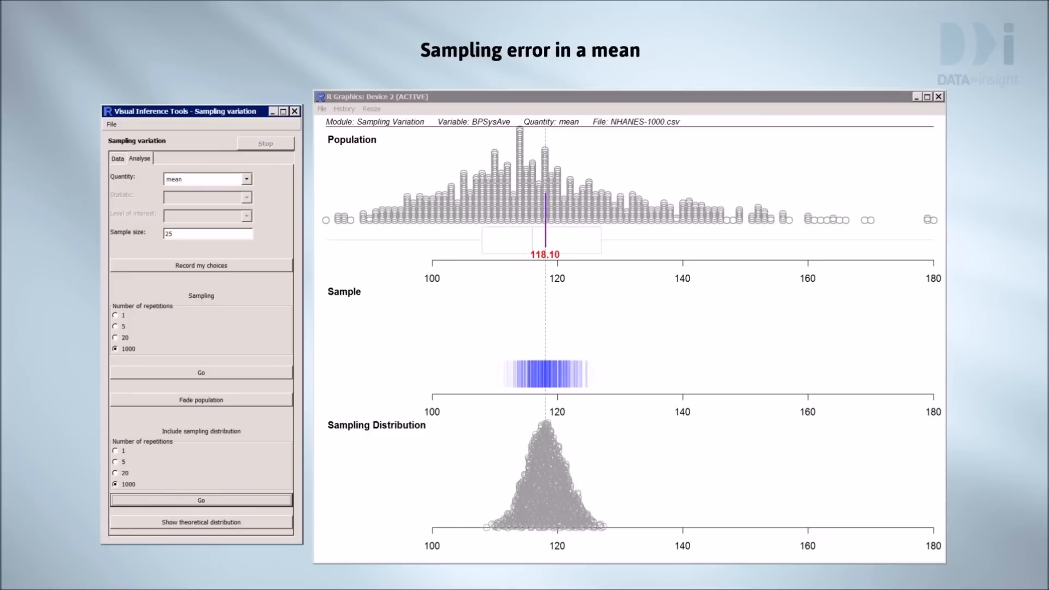